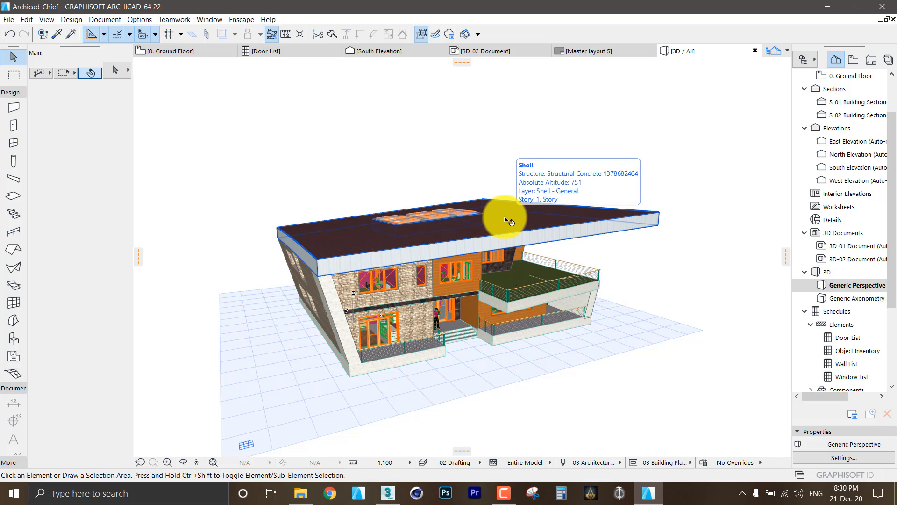
# Start Save As from the 3D view with the 3DStudio file type chosen for export
pyautogui.click(169, 51)
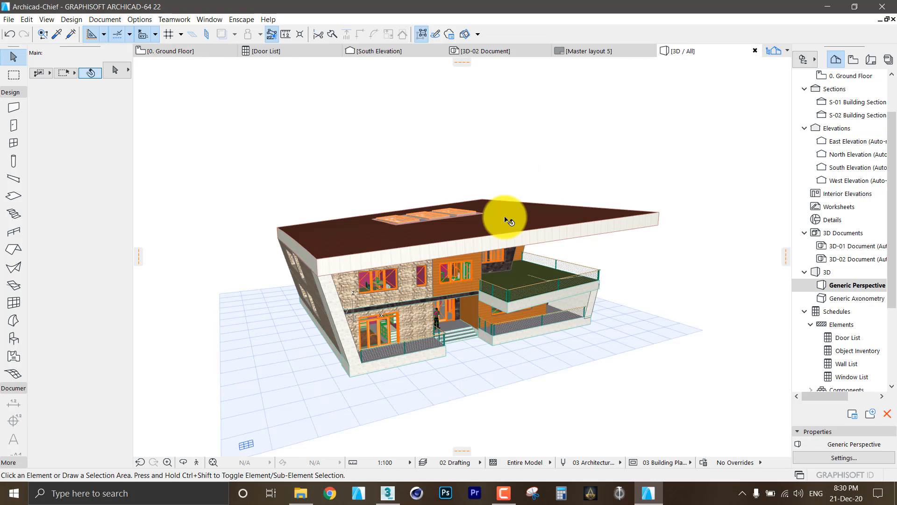
pyautogui.moveTo(505, 220)
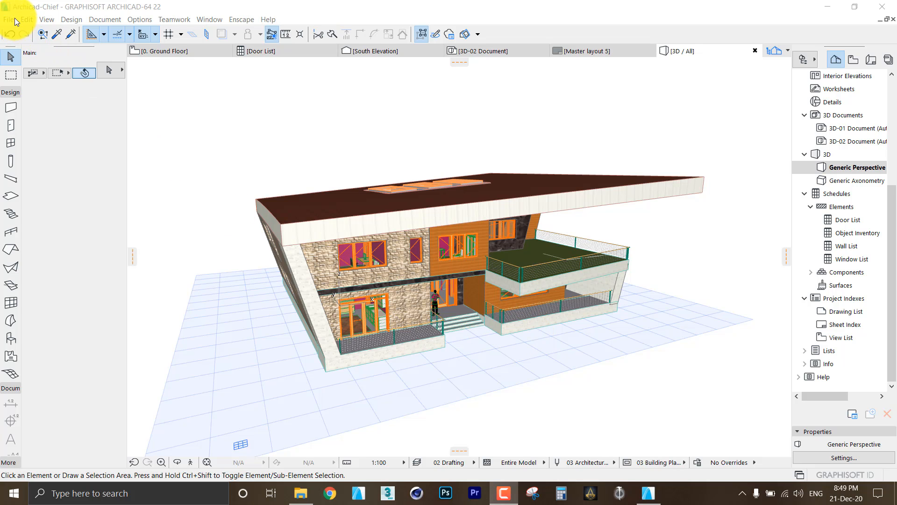
pyautogui.click(8, 19)
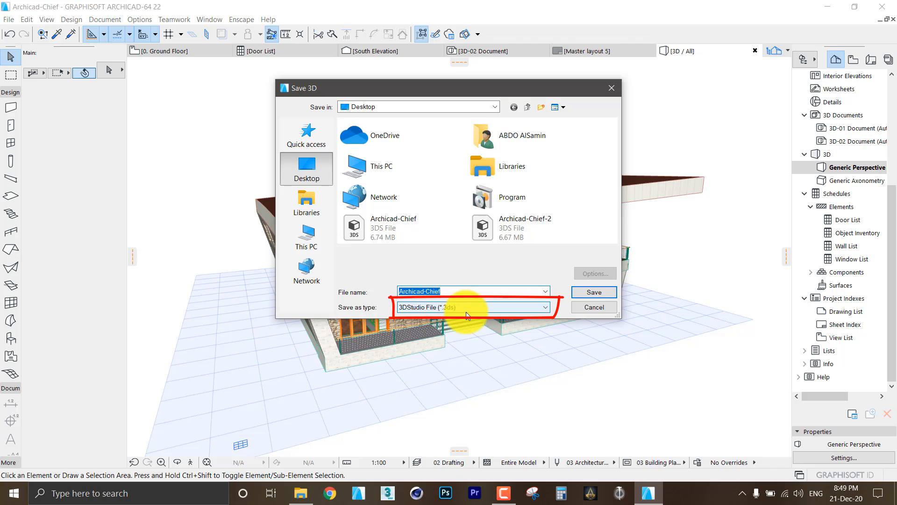
pyautogui.click(593, 308)
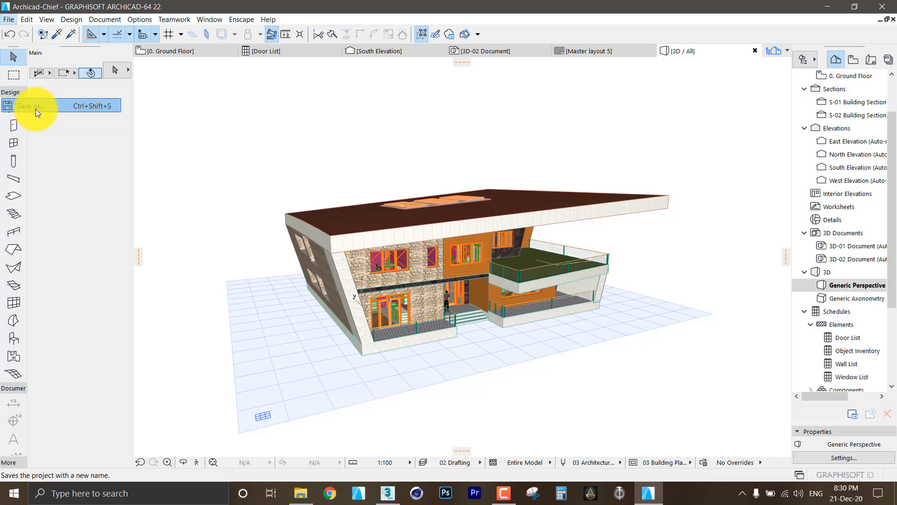
pyautogui.click(29, 106)
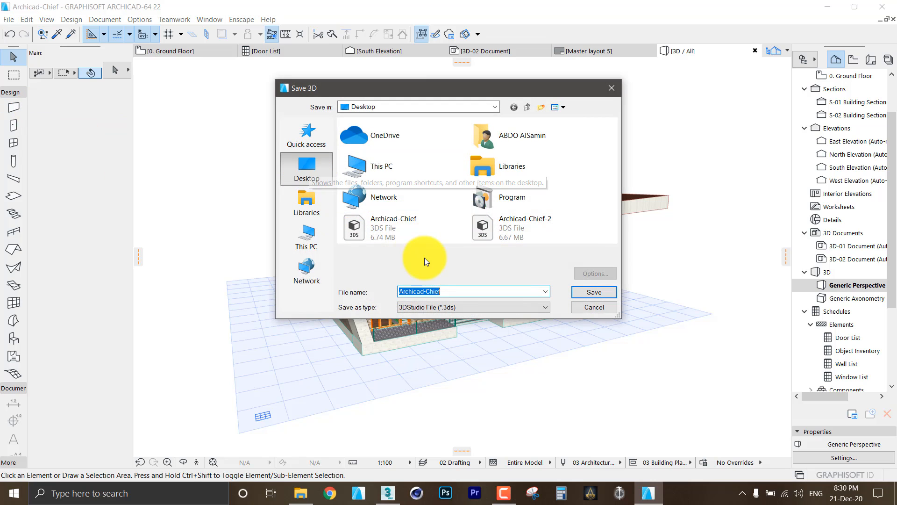
# Overwrite the existing Archicad-Chief.3ds on the Desktop and reach its drawing-unit export options
pyautogui.click(393, 227)
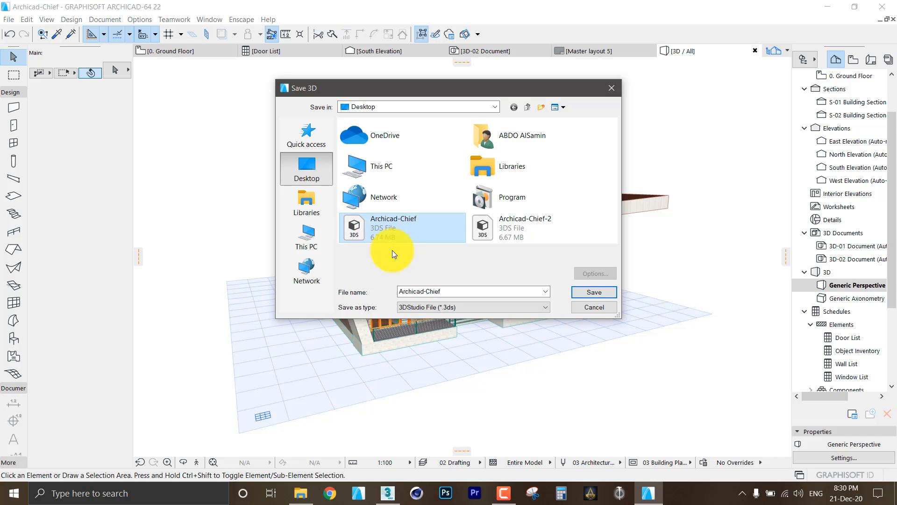
pyautogui.click(593, 292)
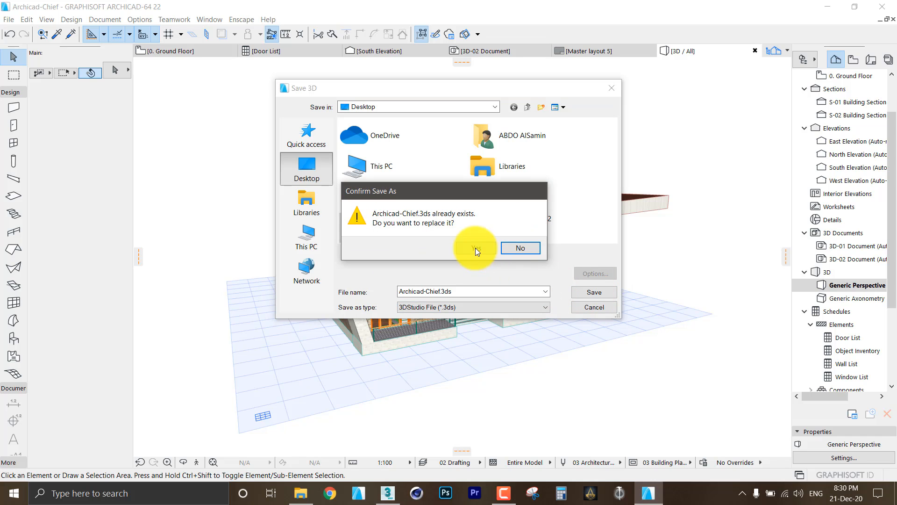
pyautogui.click(476, 248)
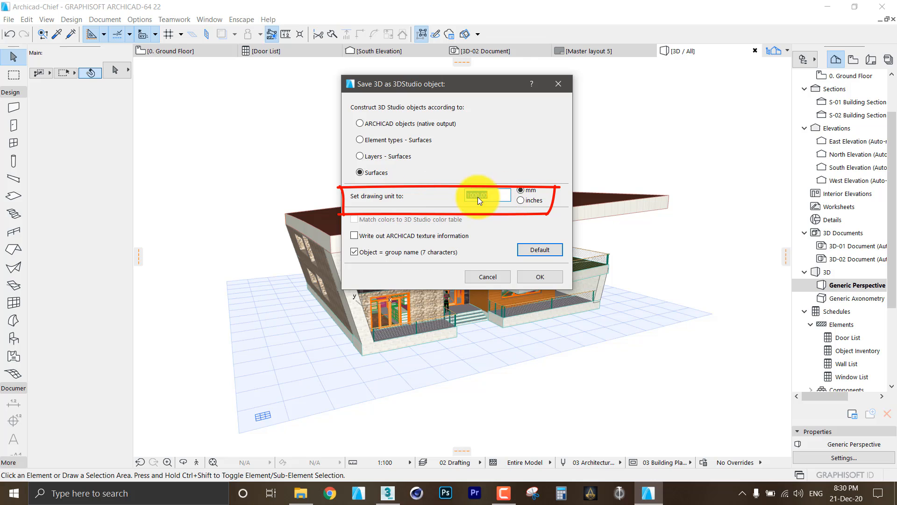
pyautogui.click(388, 492)
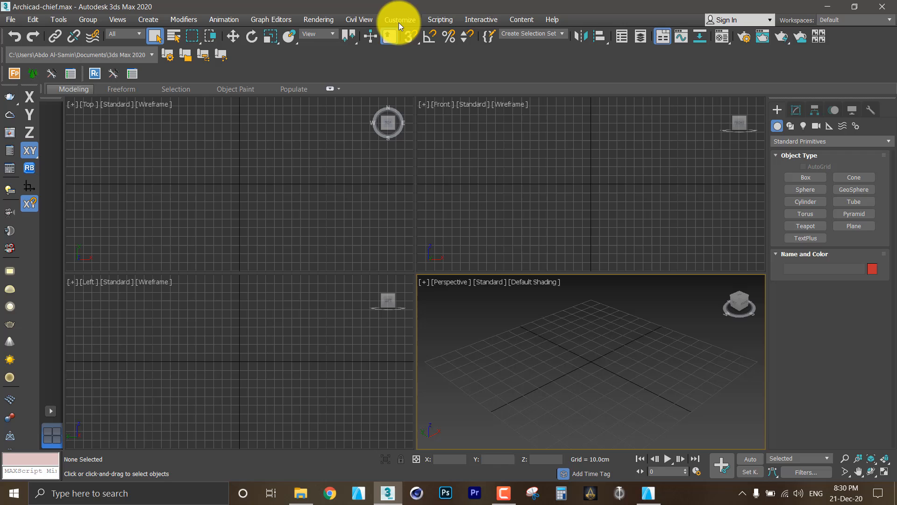
# Confirm 3ds Max's Units Setup shows Metric Centimeters, then return to Archicad
pyautogui.click(400, 18)
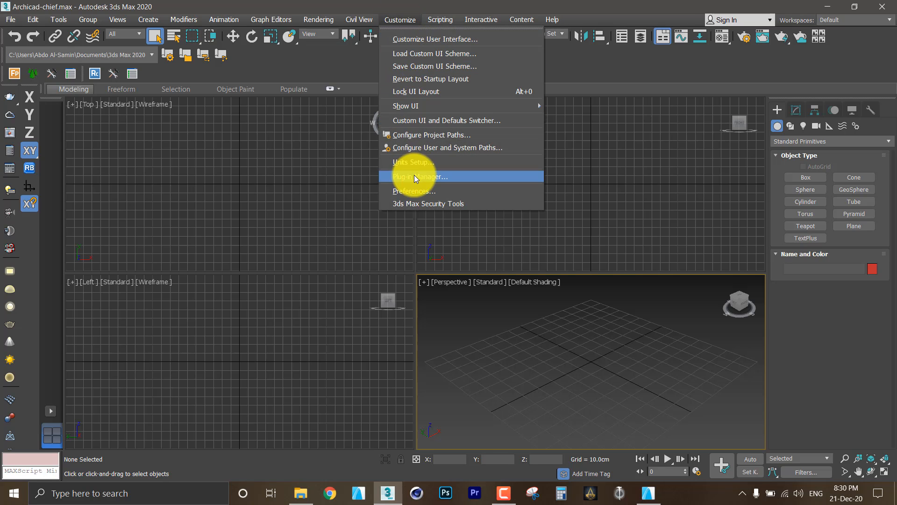
pyautogui.click(413, 162)
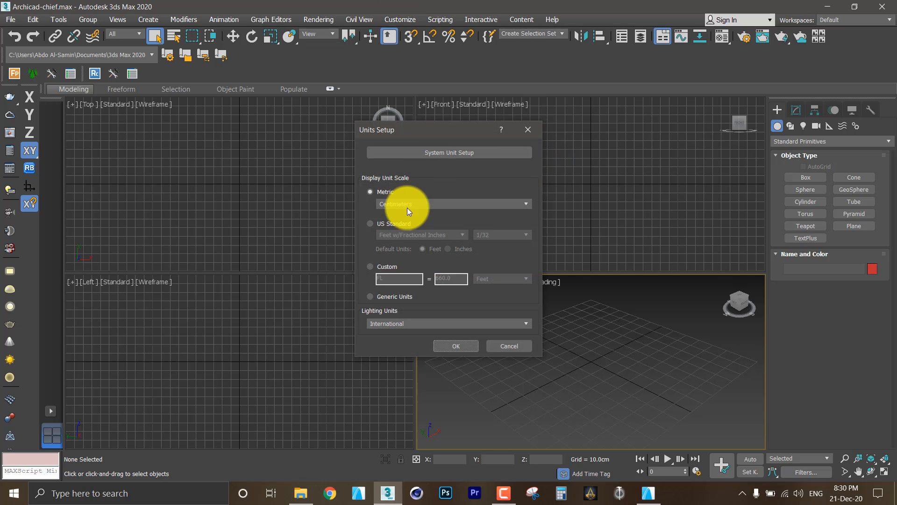
pyautogui.click(449, 153)
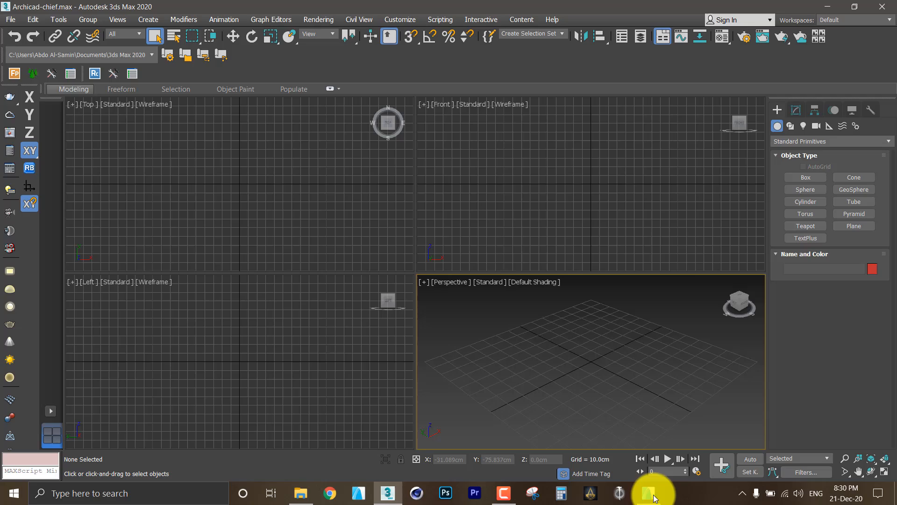
pyautogui.click(648, 493)
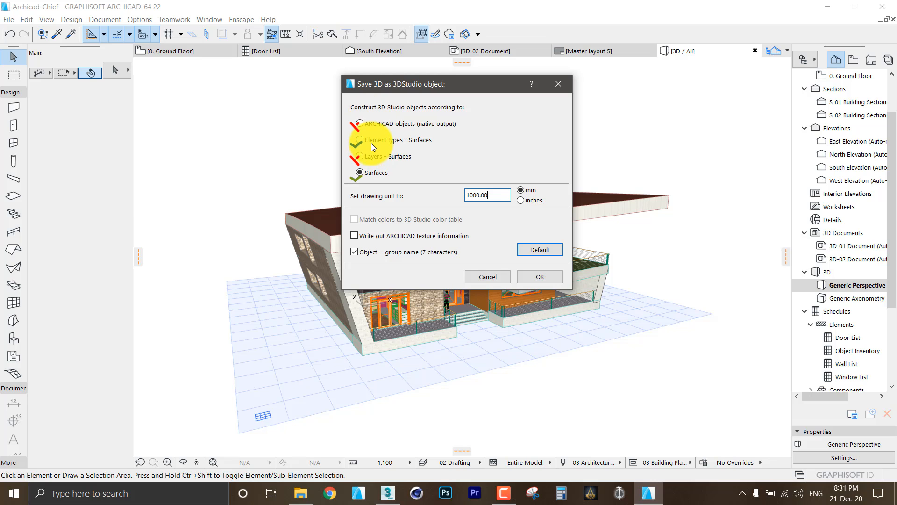
# Export Archicad-Chief with objects built from Element types – Surfaces at 1000.00 mm drawing units
pyautogui.click(360, 173)
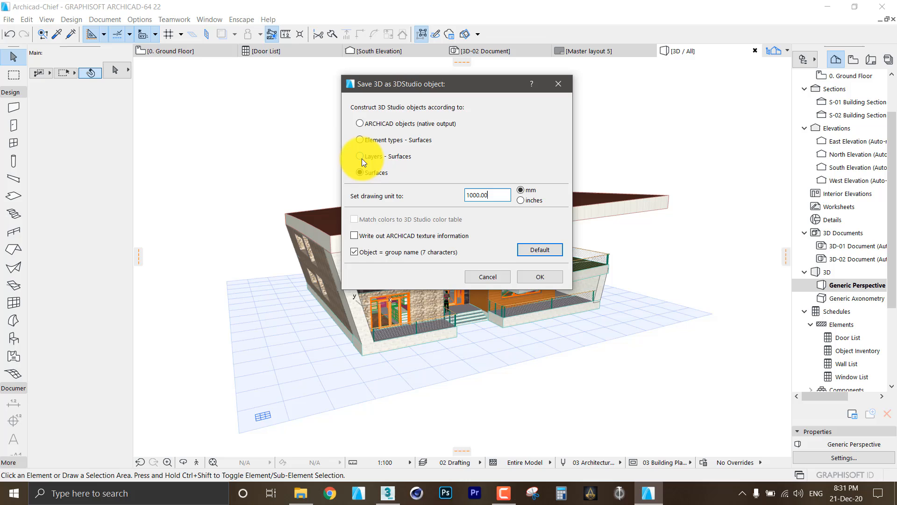
pyautogui.click(359, 140)
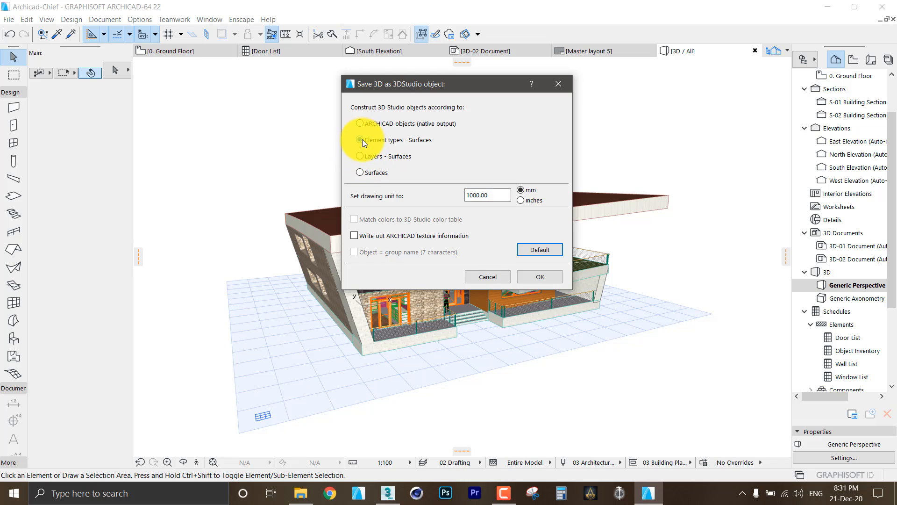
pyautogui.click(359, 140)
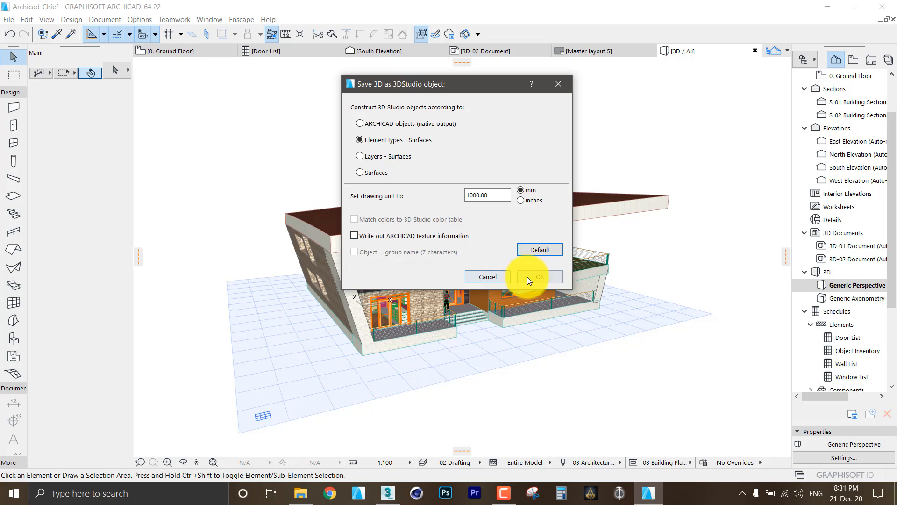
pyautogui.click(537, 277)
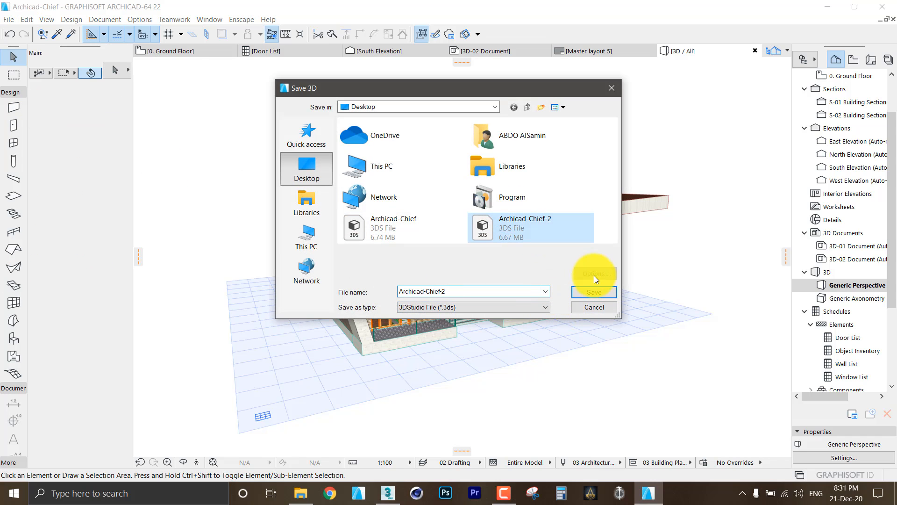
# Save Archicad-Chief-2.3ds built by Surfaces, with objects named after their groups
pyautogui.click(593, 291)
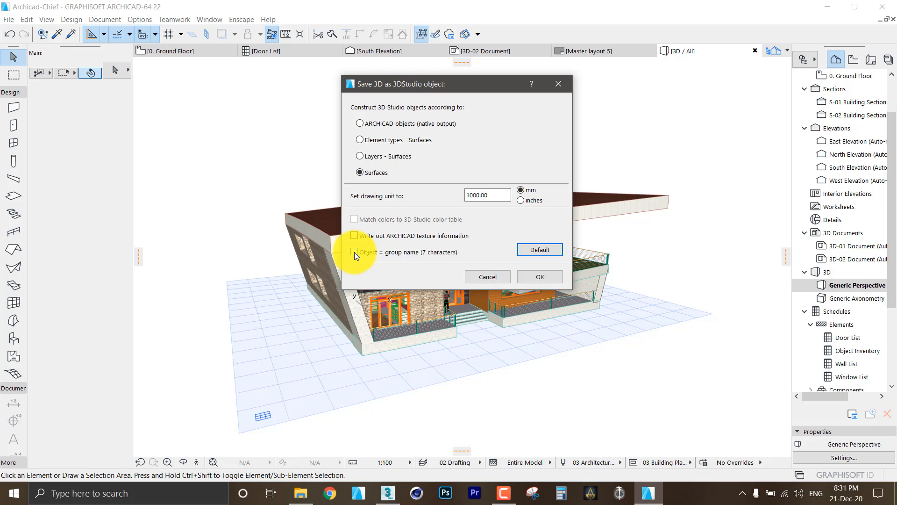
pyautogui.click(354, 252)
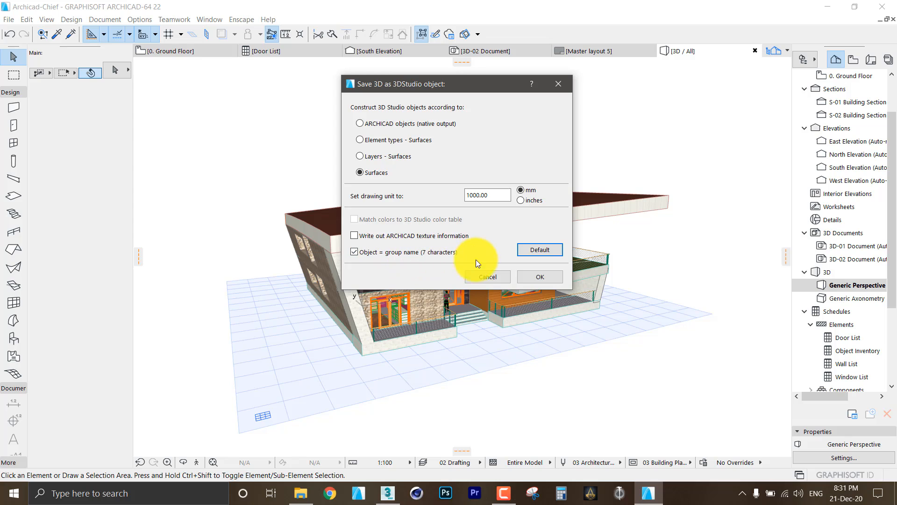
pyautogui.click(487, 276)
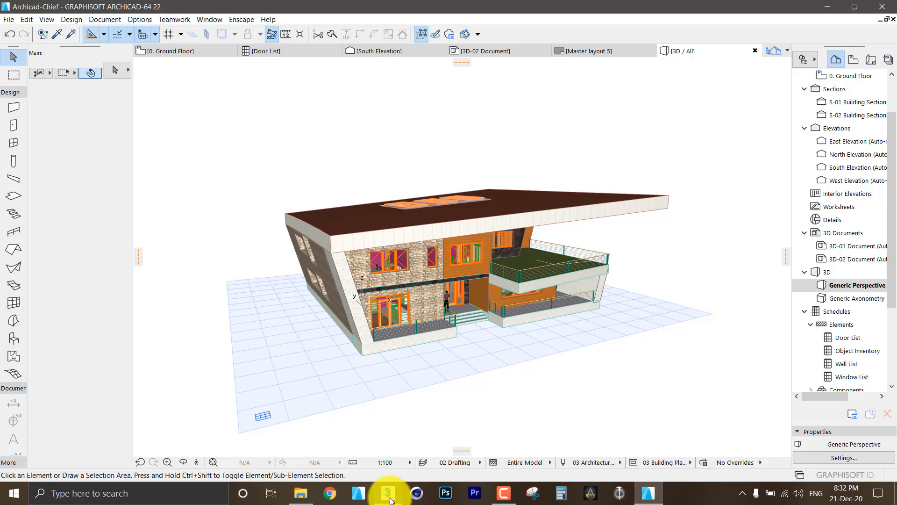
# Switch to 3ds Max, maximise the perspective view and start a file import
pyautogui.click(388, 492)
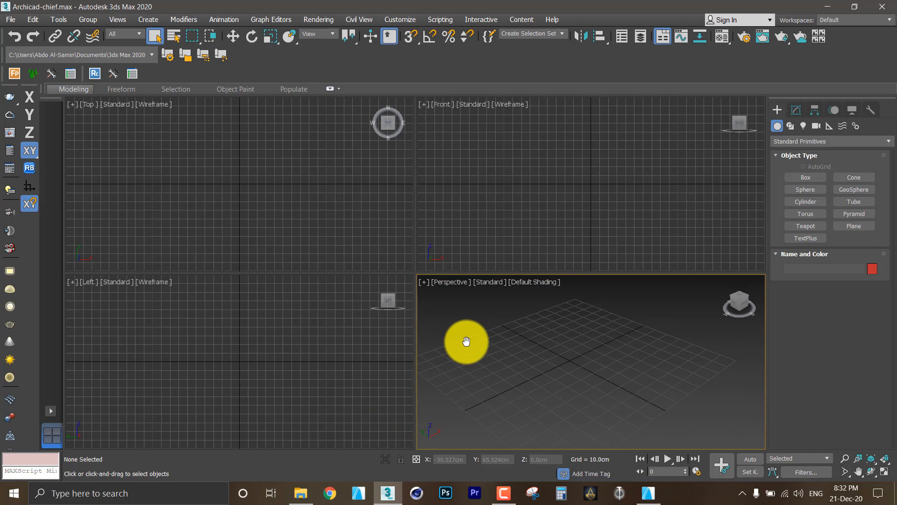
pyautogui.click(10, 19)
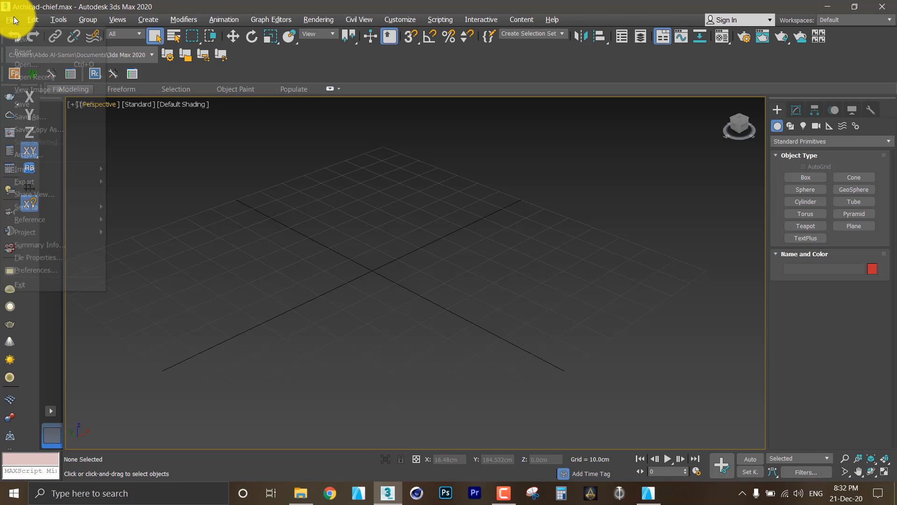
pyautogui.click(10, 20)
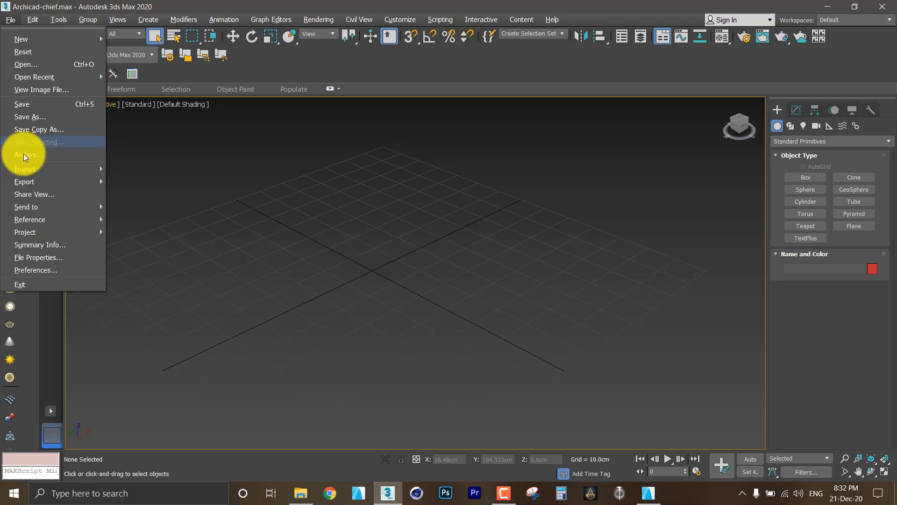
pyautogui.click(25, 168)
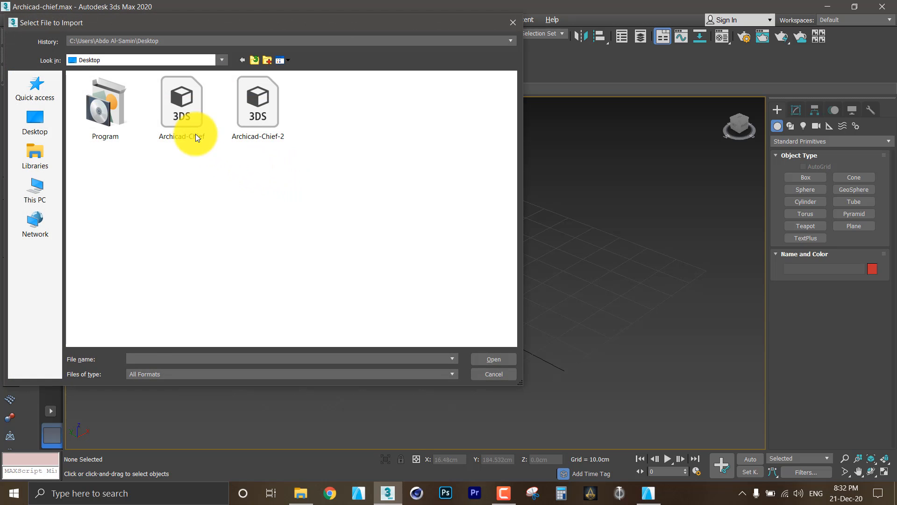
# Import Archicad-Chief.3ds into the scene, declining the animation-length change
pyautogui.click(182, 102)
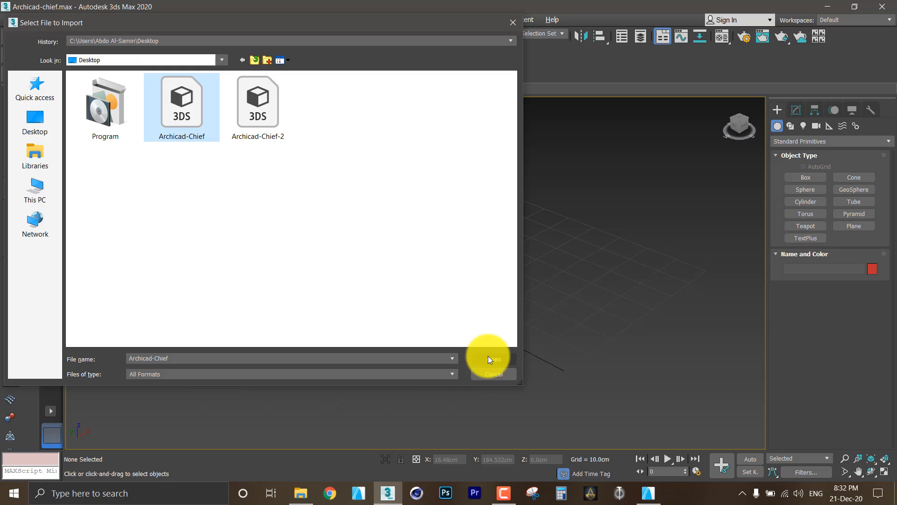
pyautogui.click(490, 359)
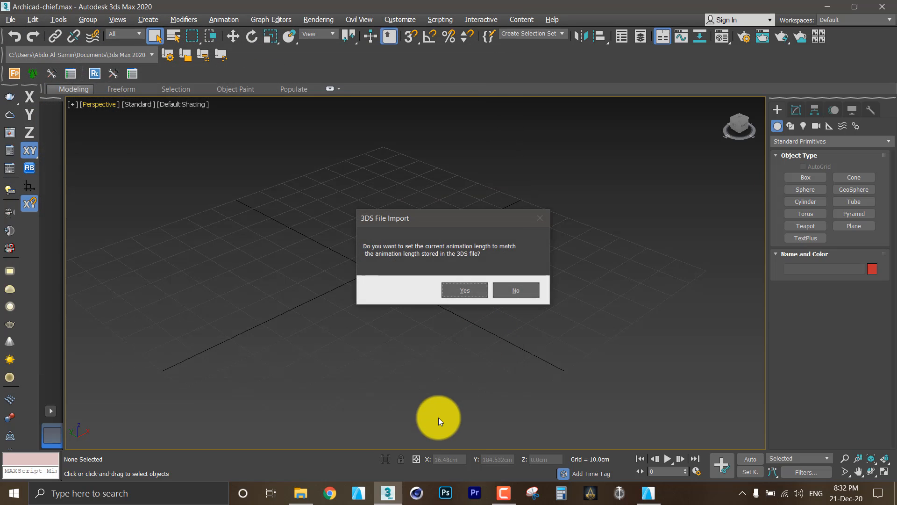
pyautogui.click(464, 290)
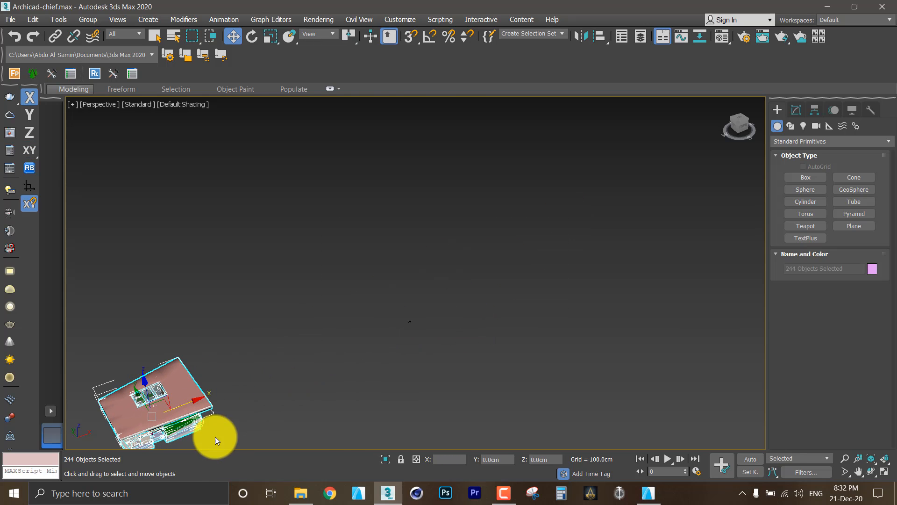
# Import Archicad-Chief-2.3ds as a second house model in the scene
pyautogui.click(10, 18)
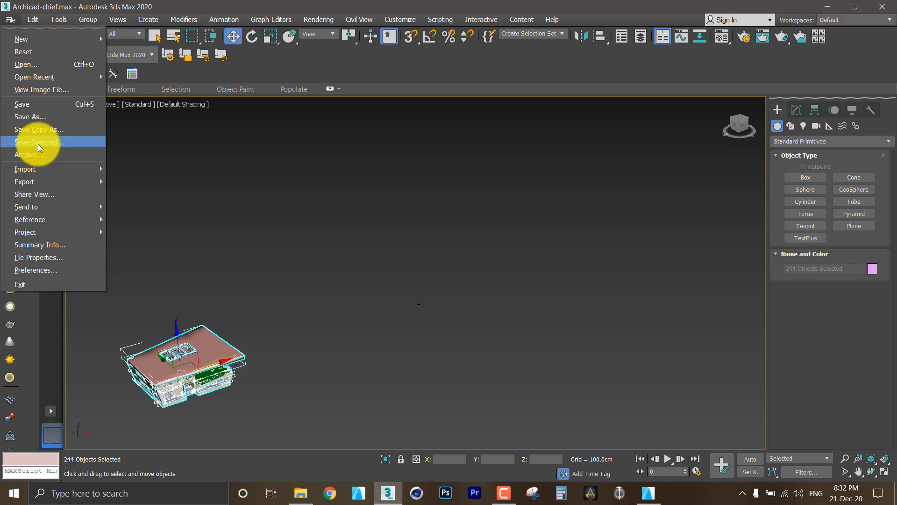
pyautogui.click(25, 169)
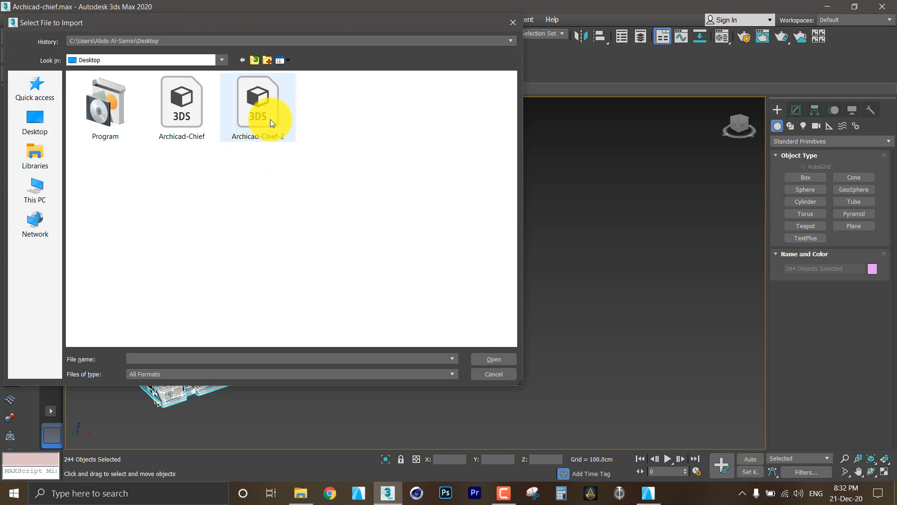
pyautogui.doubleClick(257, 103)
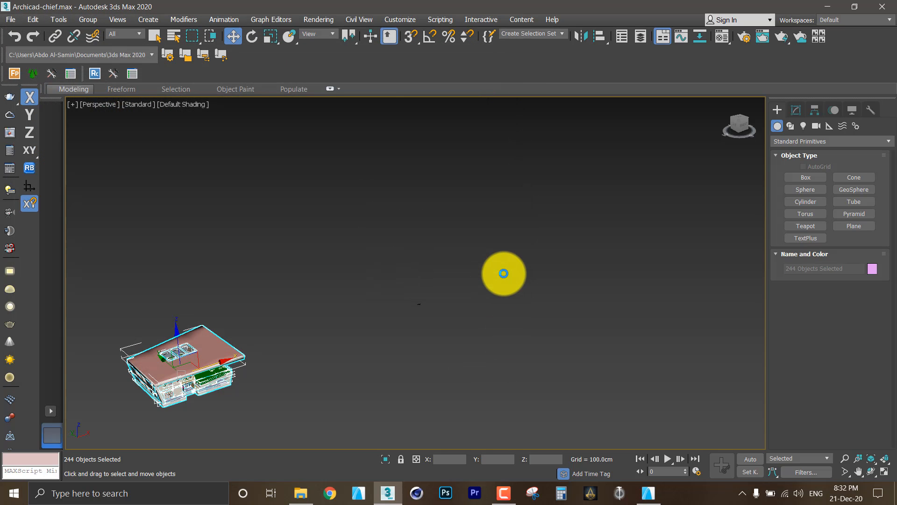
# Deselect the imported objects and orbit to inspect the second house from several sides
pyautogui.click(504, 273)
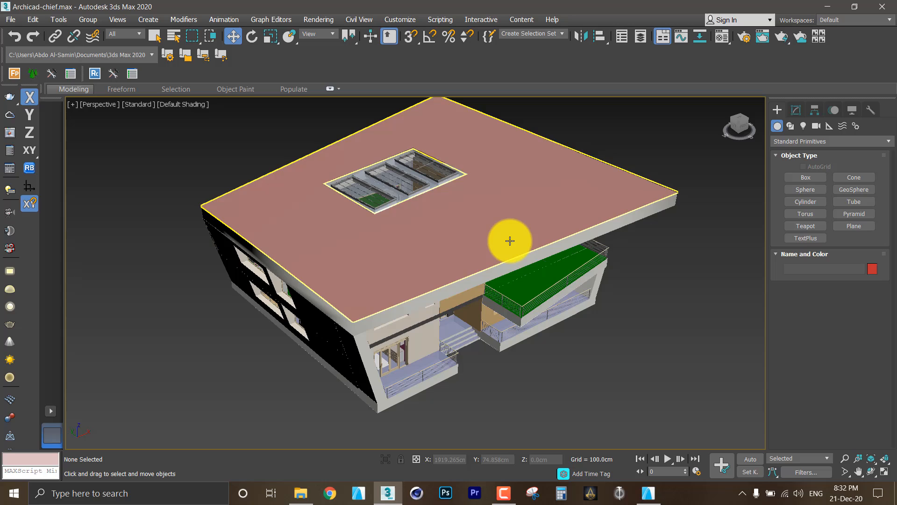
pyautogui.moveTo(509, 240); pyautogui.dragTo(494, 242)
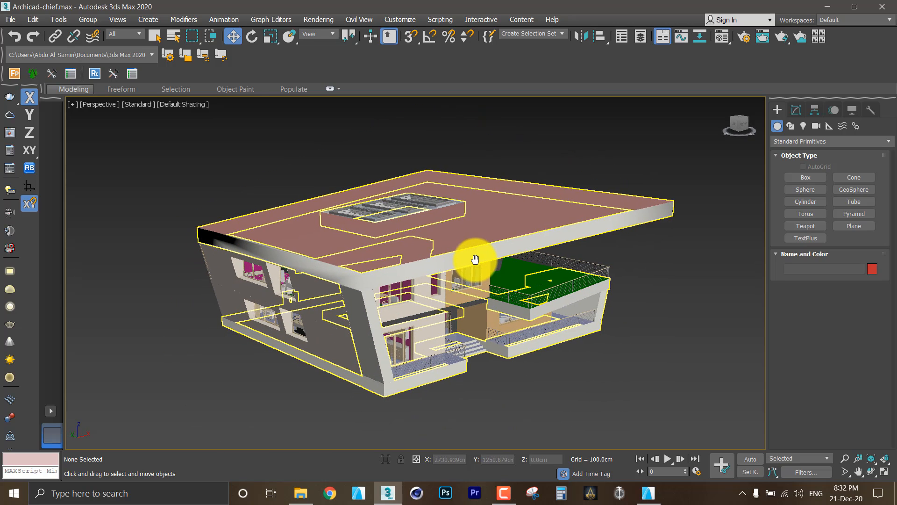
pyautogui.moveTo(475, 259); pyautogui.dragTo(510, 292)
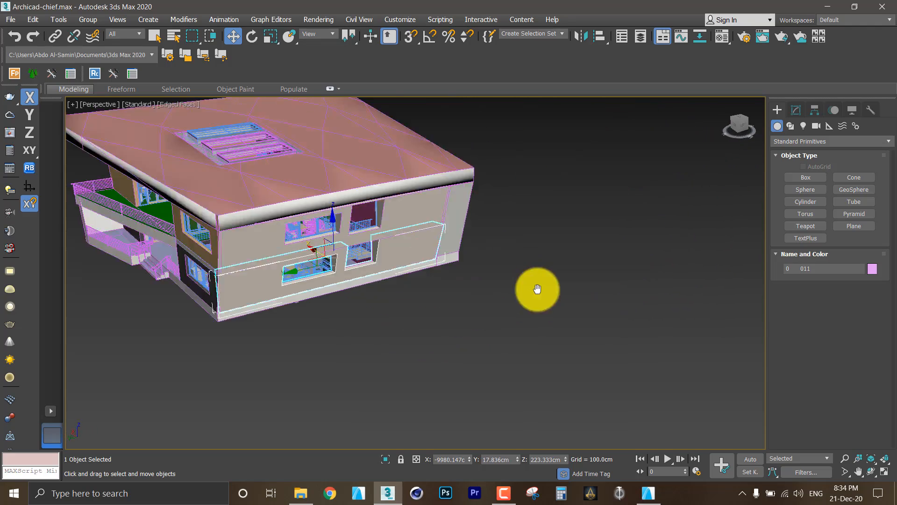
# Orbit to the roof and inspect the roof object 67 011's Editable Mesh in the Modify panel
pyautogui.moveTo(537, 288); pyautogui.dragTo(380, 253)
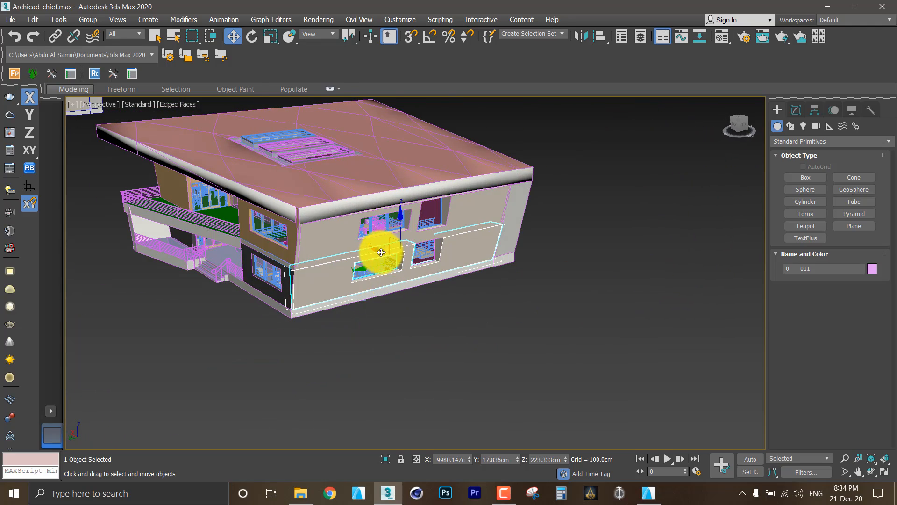
pyautogui.moveTo(381, 252); pyautogui.dragTo(359, 216)
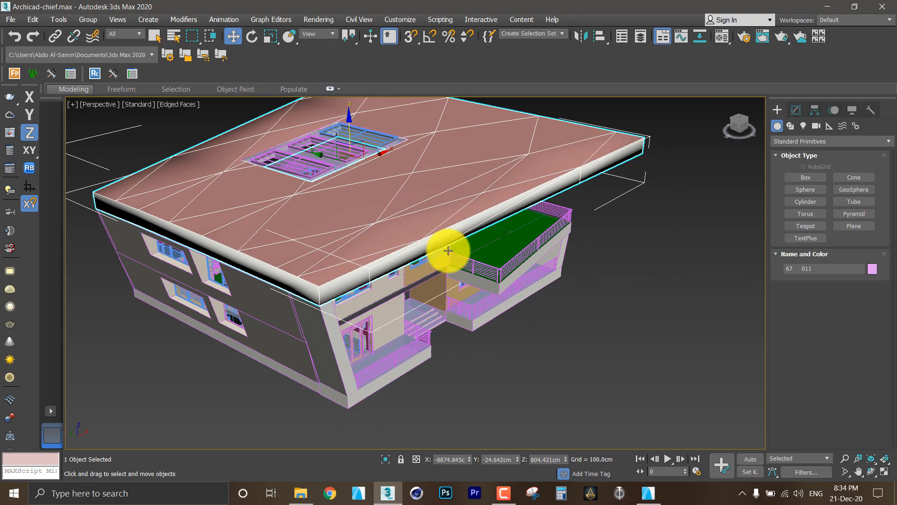
pyautogui.rightClick(448, 250)
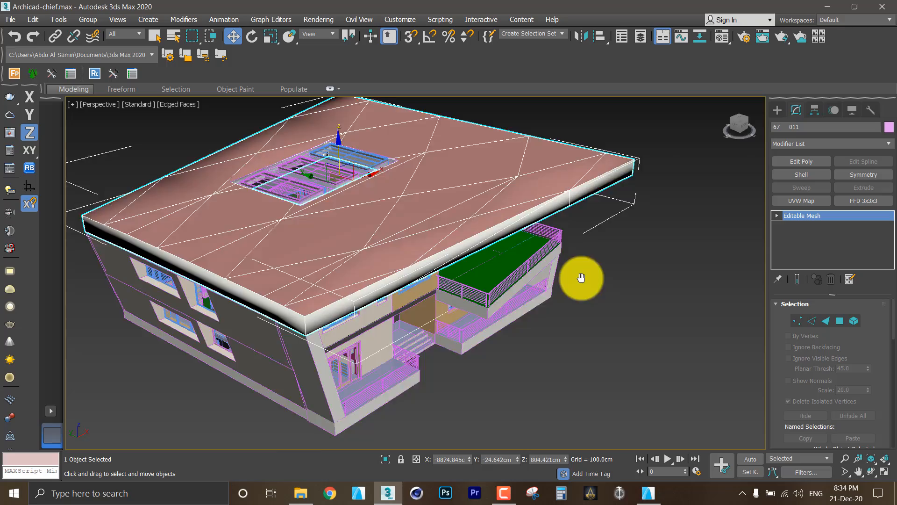
pyautogui.scroll(-3)
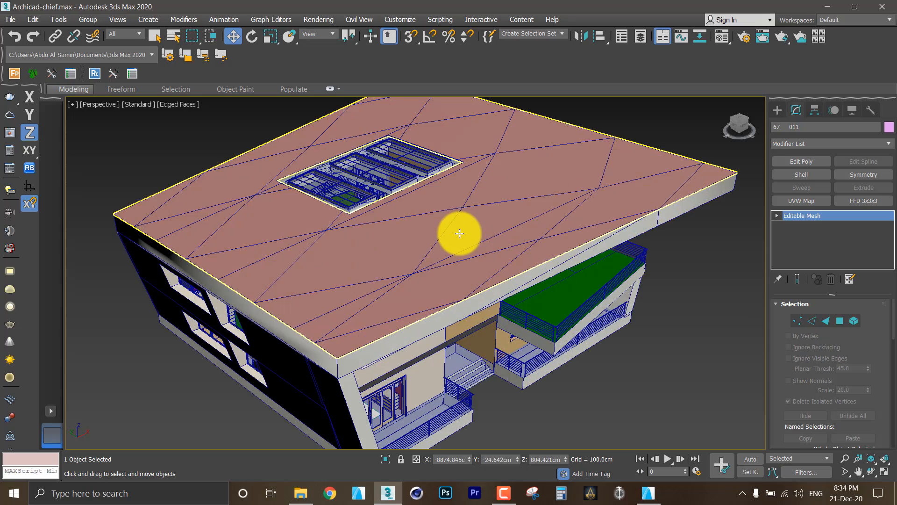
pyautogui.moveTo(468, 225)
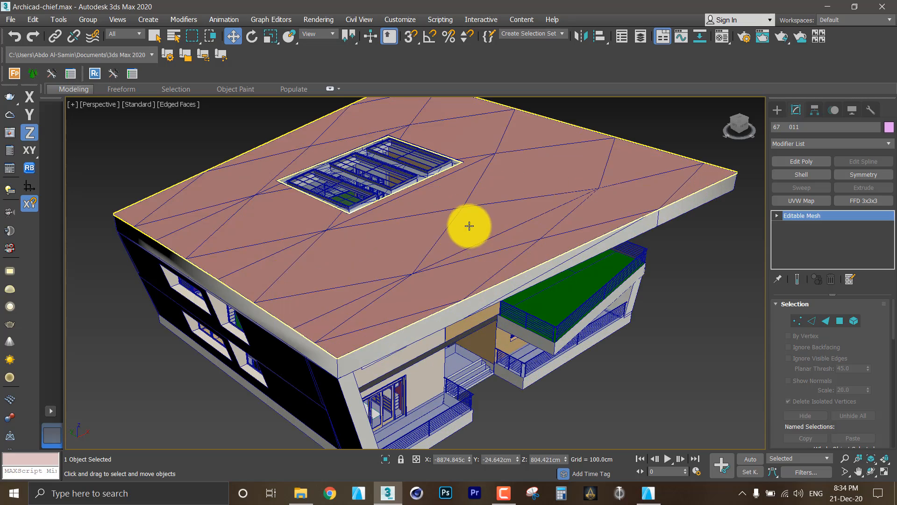
# Orbit around the material-named second house, then zoom out to show both models side by side
pyautogui.moveTo(469, 226); pyautogui.dragTo(466, 247)
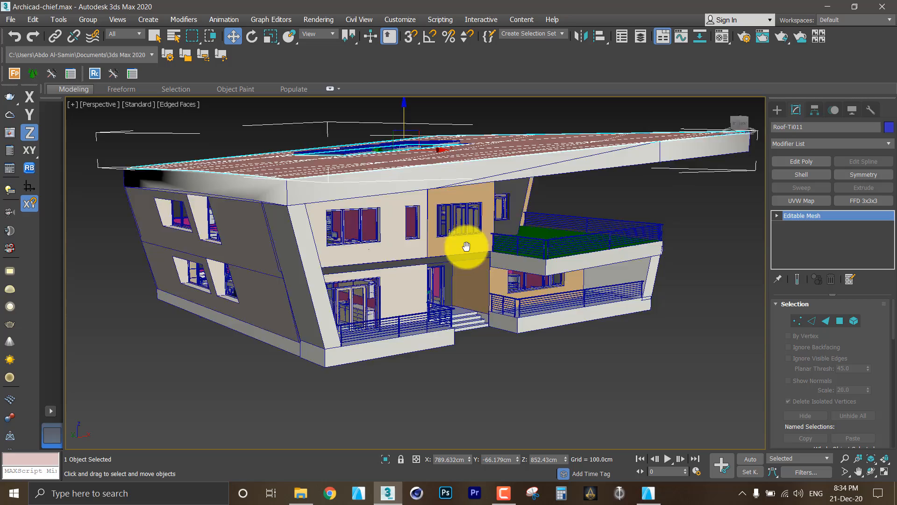
pyautogui.moveTo(467, 246); pyautogui.dragTo(405, 125)
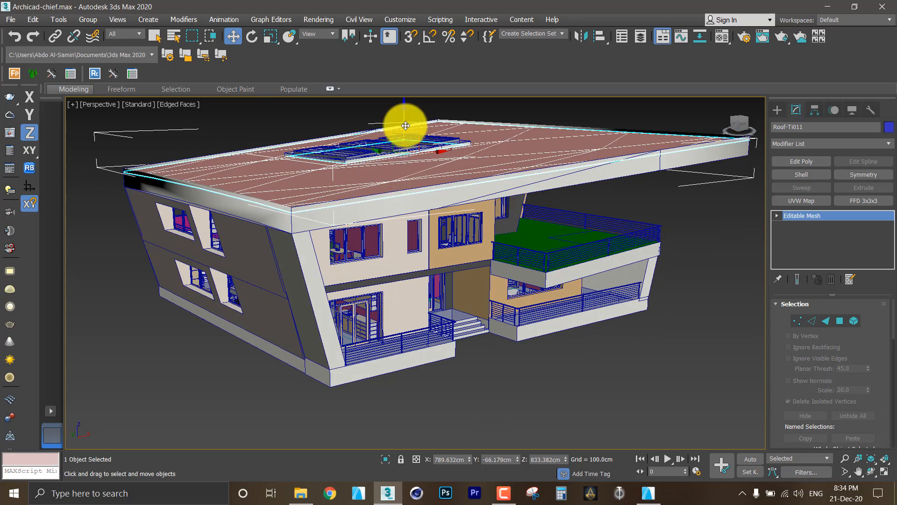
pyautogui.moveTo(405, 125); pyautogui.dragTo(329, 328)
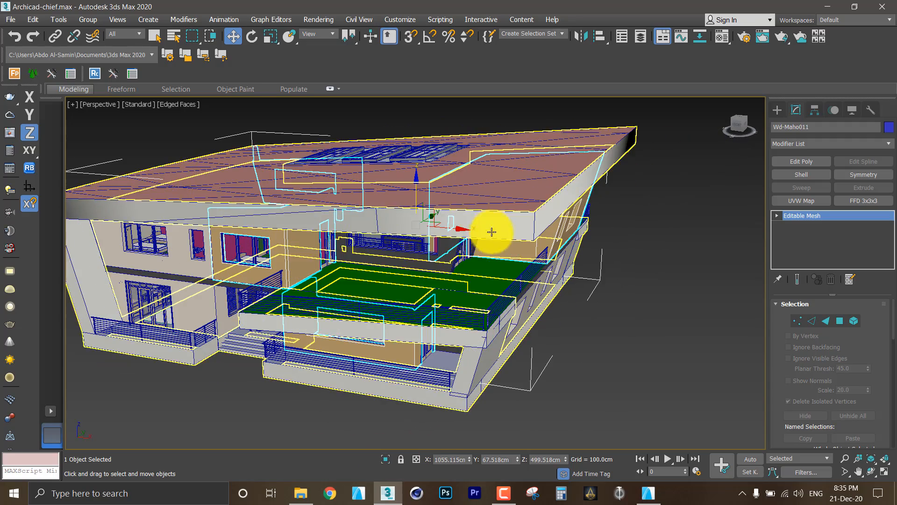
pyautogui.moveTo(492, 232); pyautogui.dragTo(567, 240)
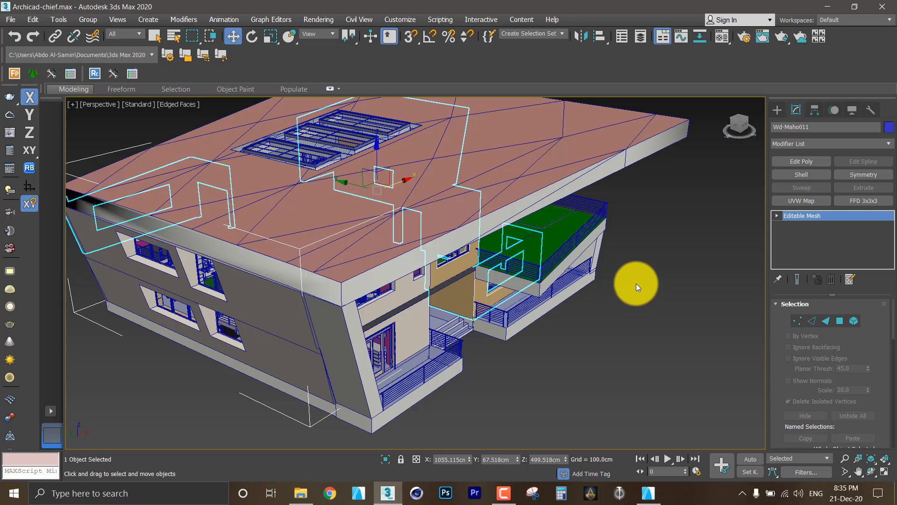
pyautogui.moveTo(638, 286); pyautogui.dragTo(605, 274)
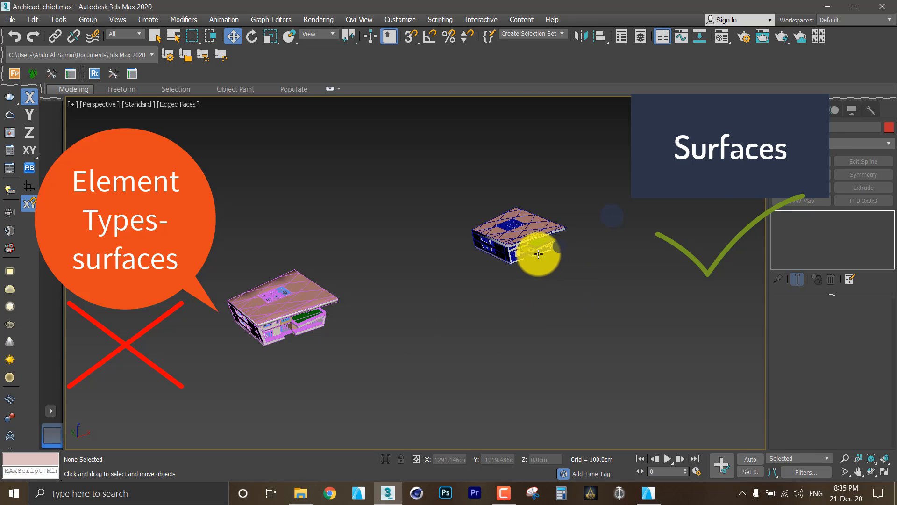
# Deselect, then view one house close up in Default Shading, orbiting to face its front
pyautogui.click(281, 306)
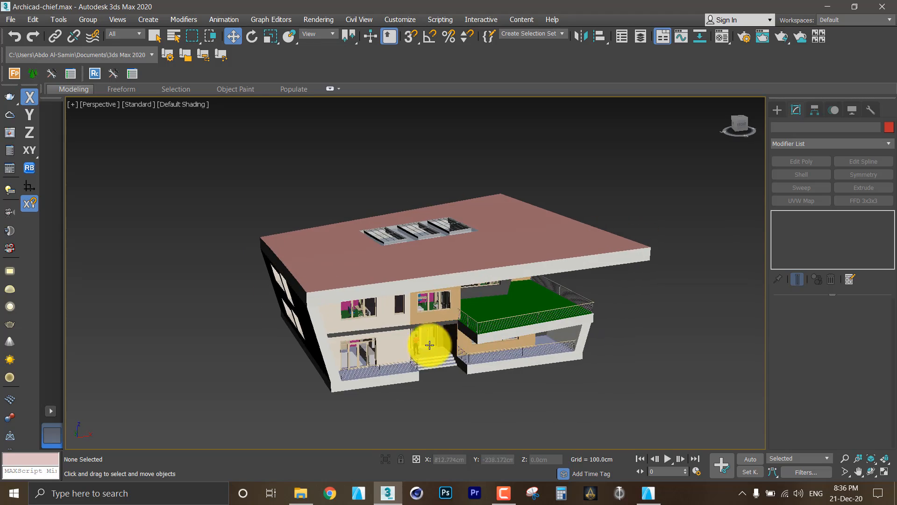
pyautogui.moveTo(429, 344); pyautogui.dragTo(487, 341)
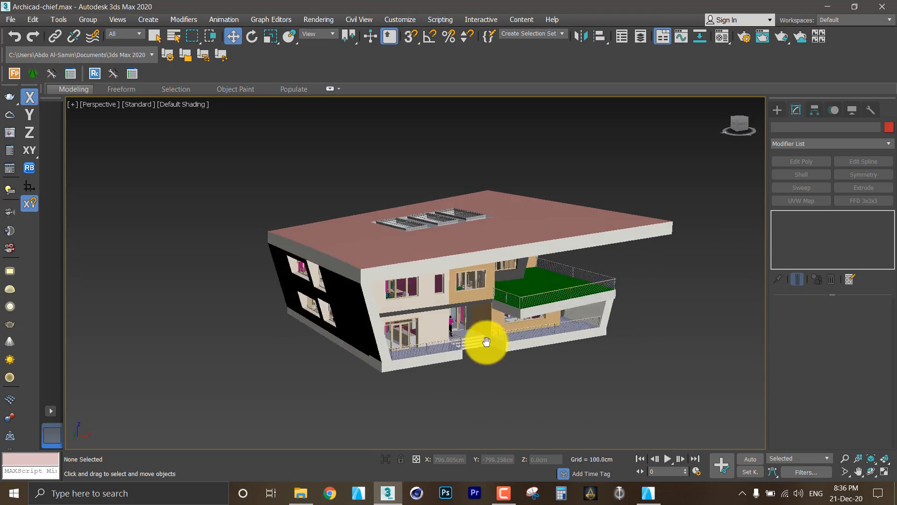
pyautogui.moveTo(487, 341); pyautogui.dragTo(120, 351)
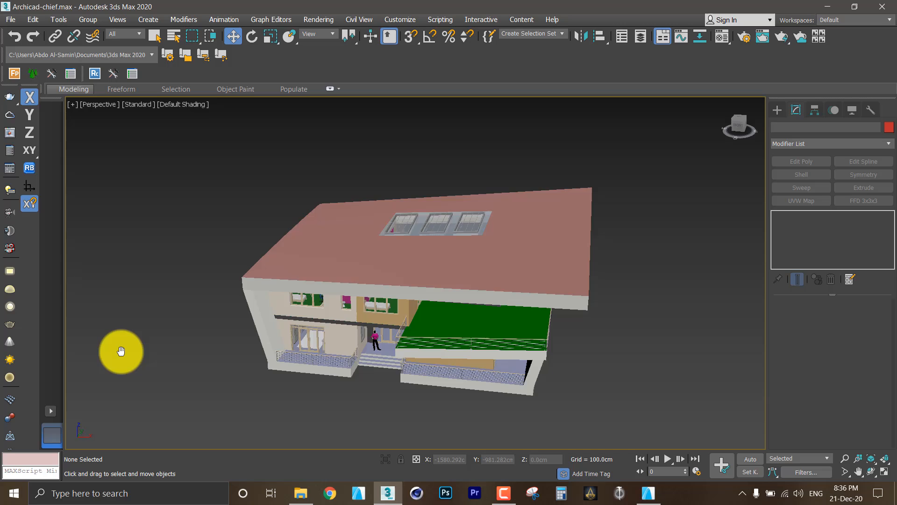